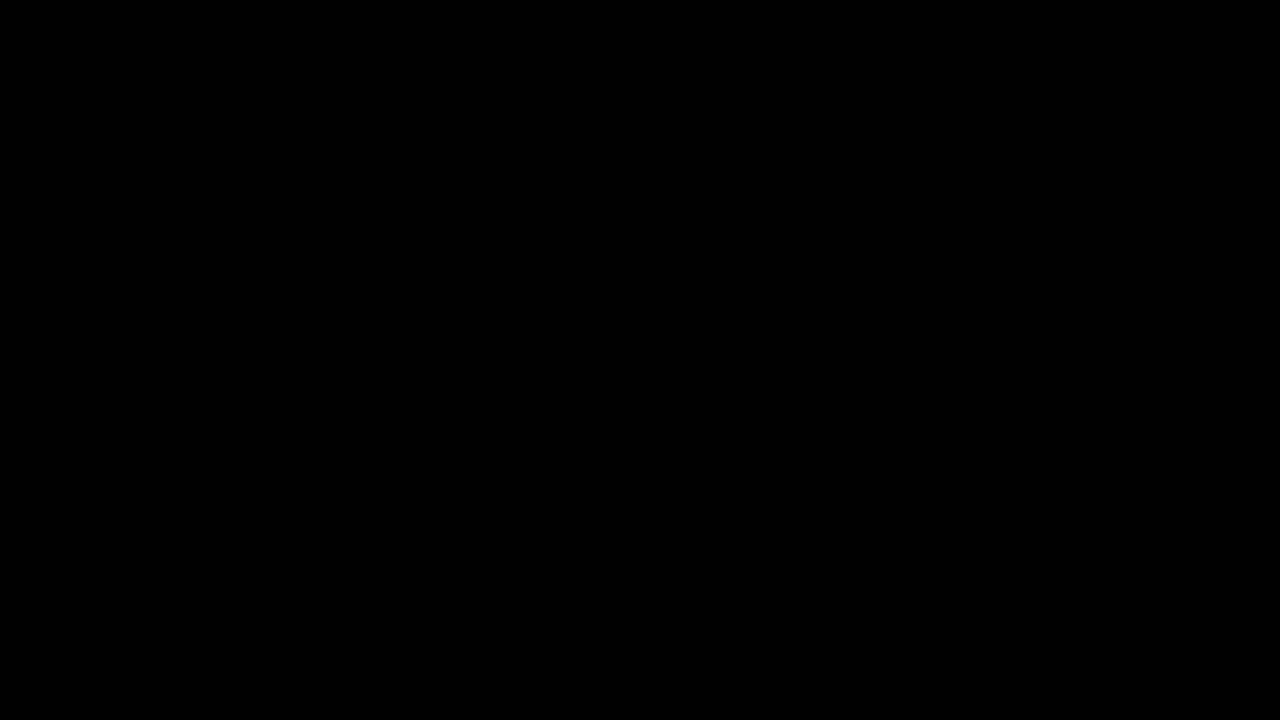
pyautogui.click(640, 360)
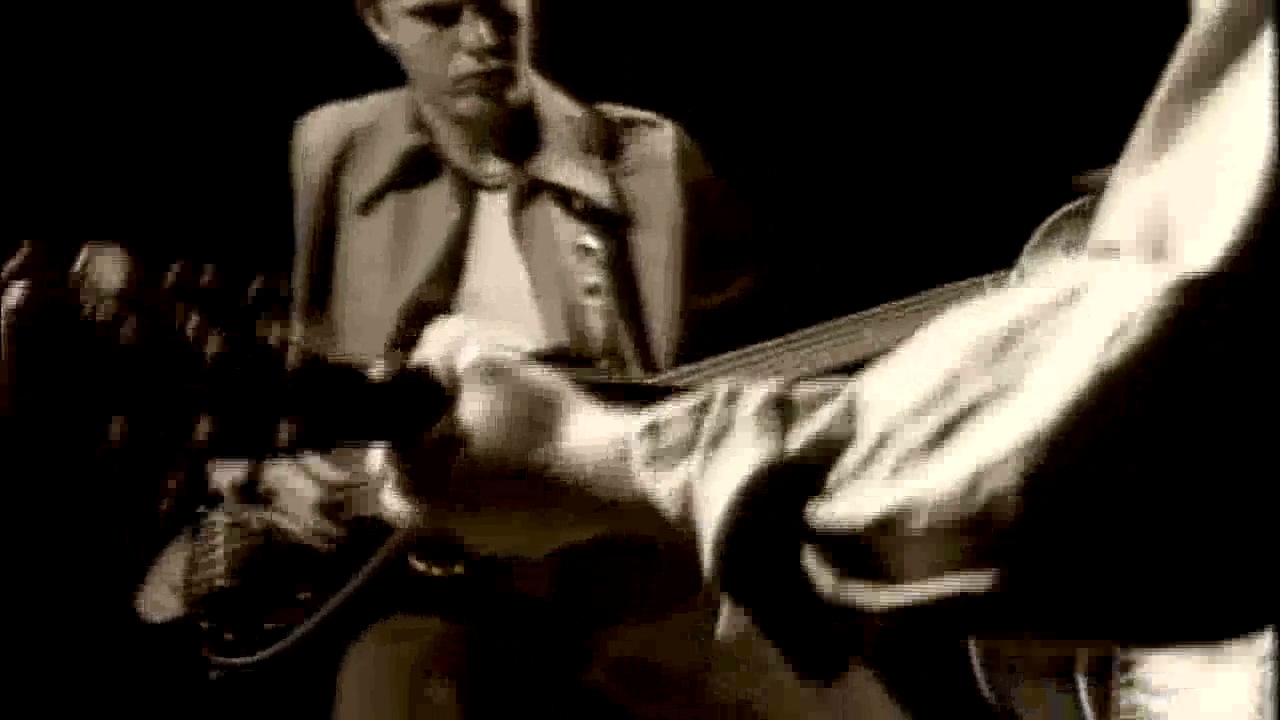